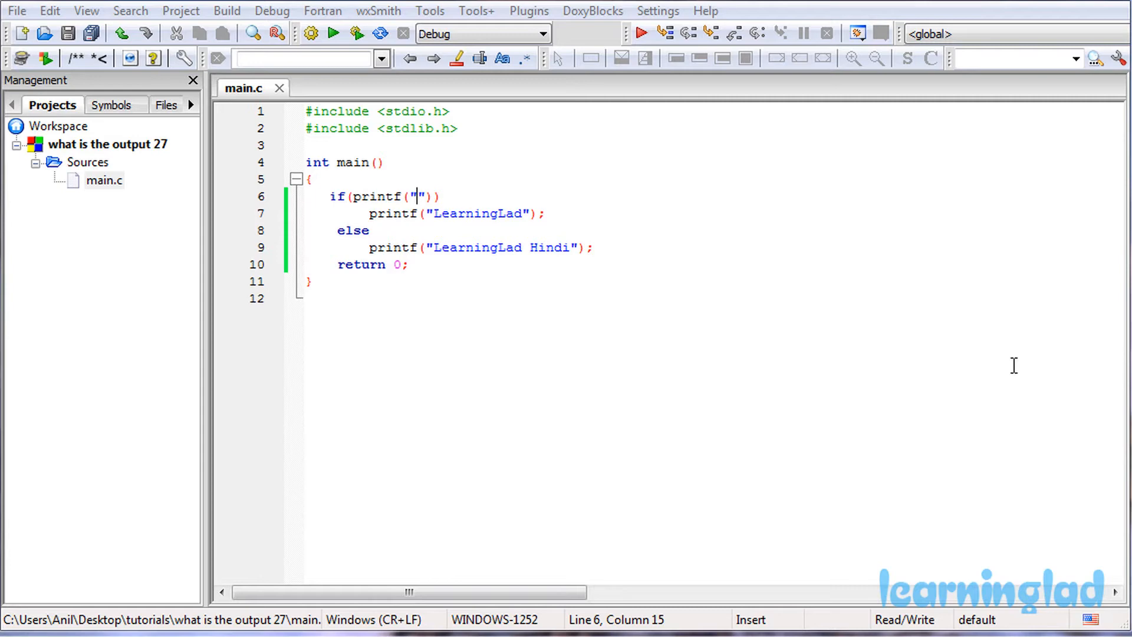
# Build and run the empty-string printf program so the console prints 'LearningLad Hindi'
pyautogui.click(595, 247)
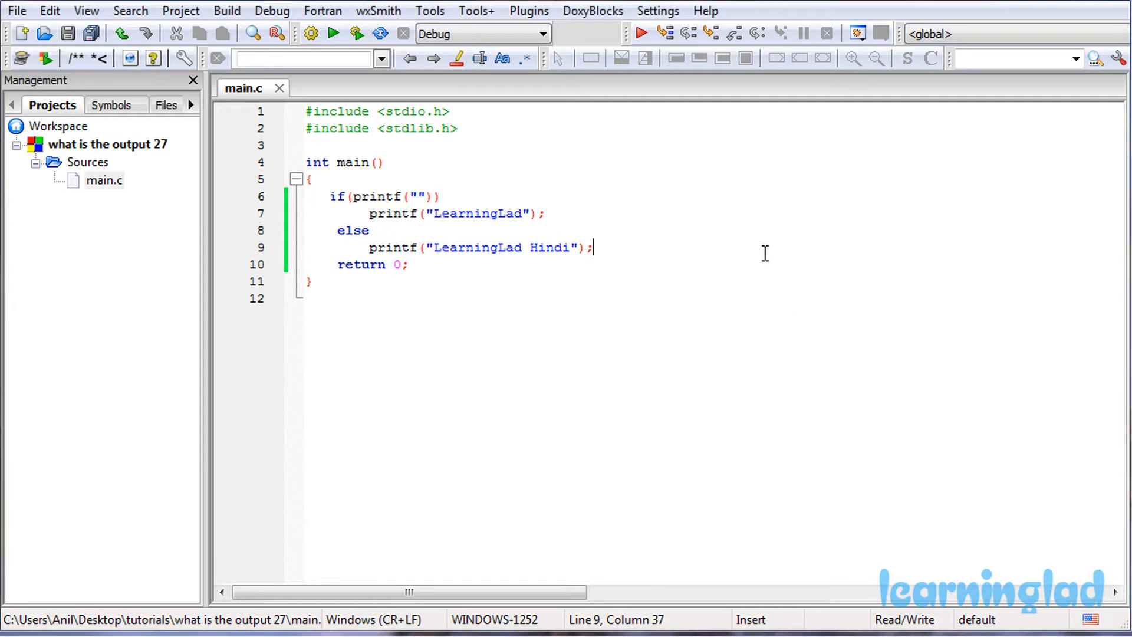
pyautogui.click(227, 10)
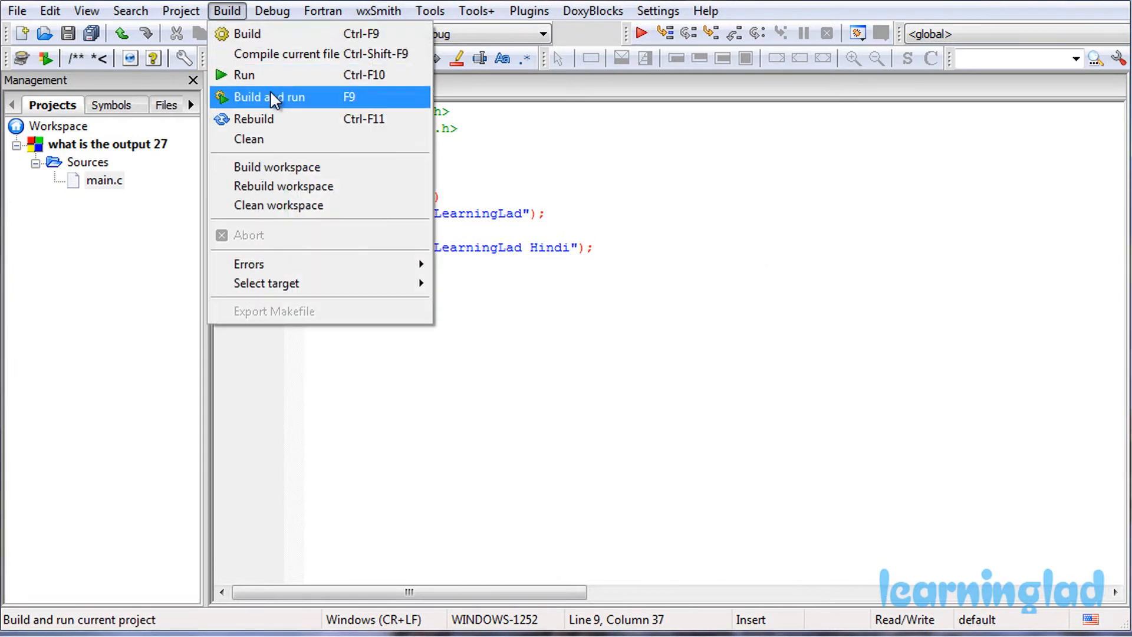
pyautogui.click(269, 97)
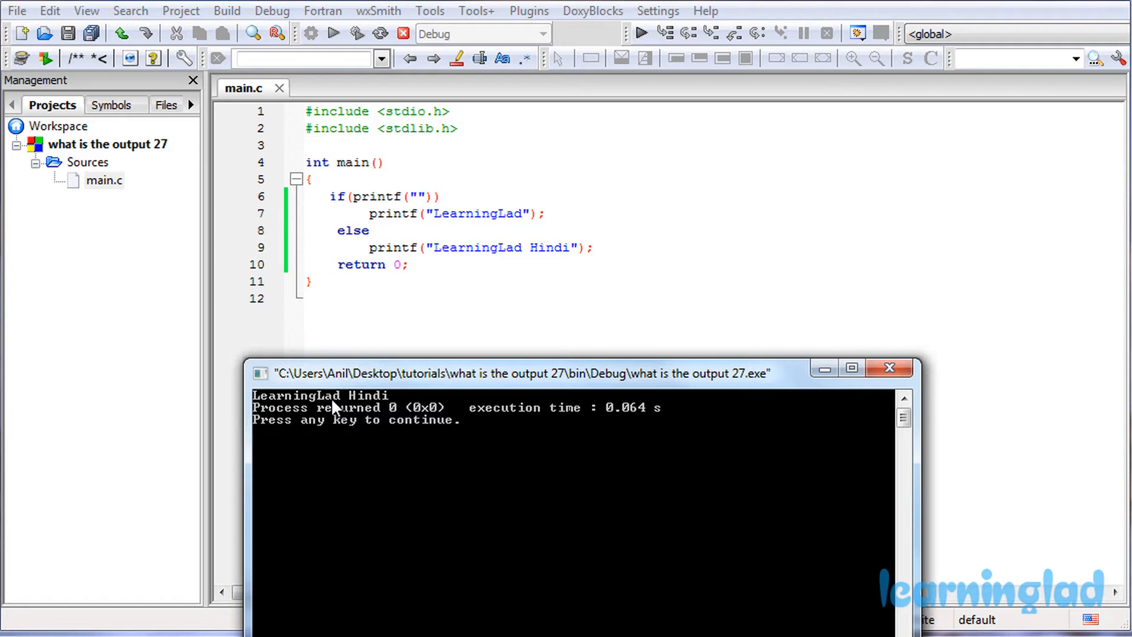
pyautogui.moveTo(887, 411)
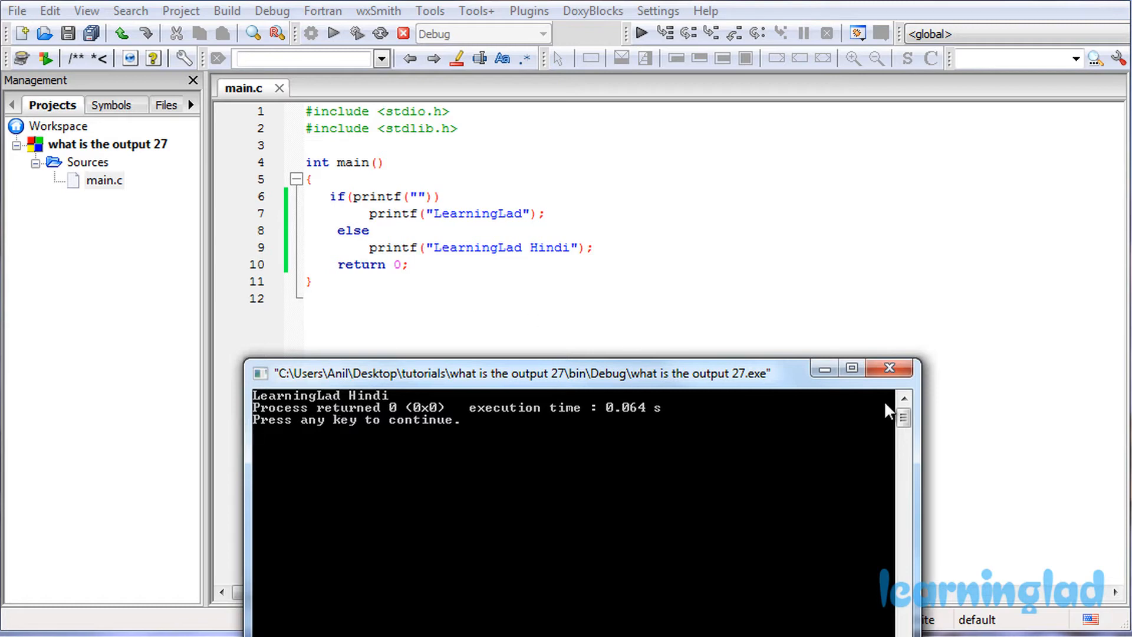
# Close the output console and return to line 6 of main.c
pyautogui.click(889, 368)
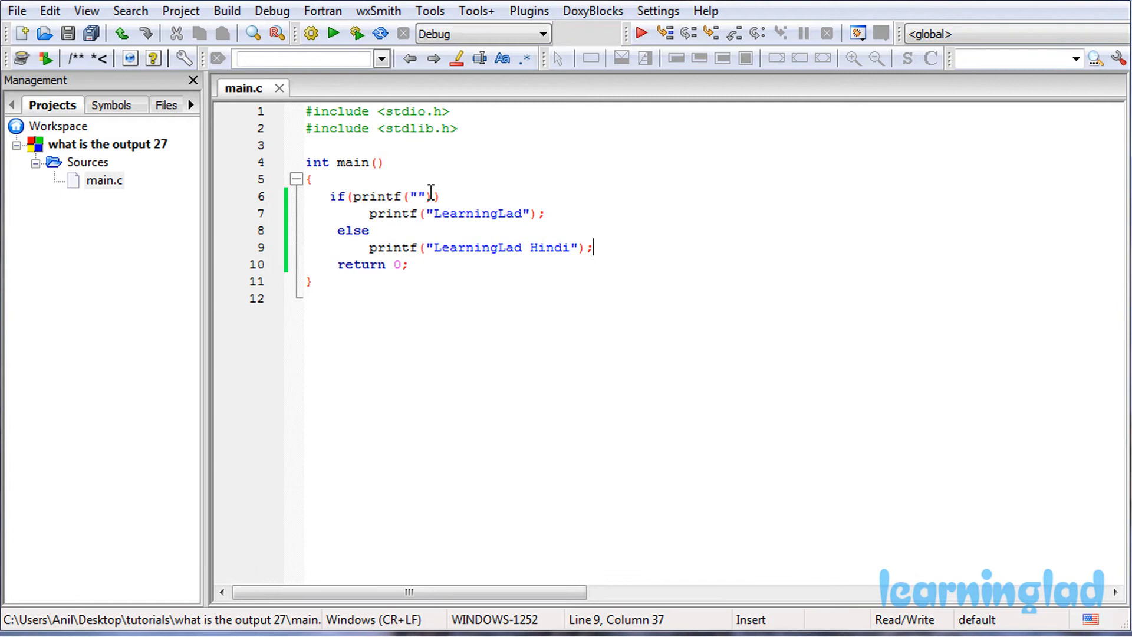
pyautogui.doubleClick(374, 197)
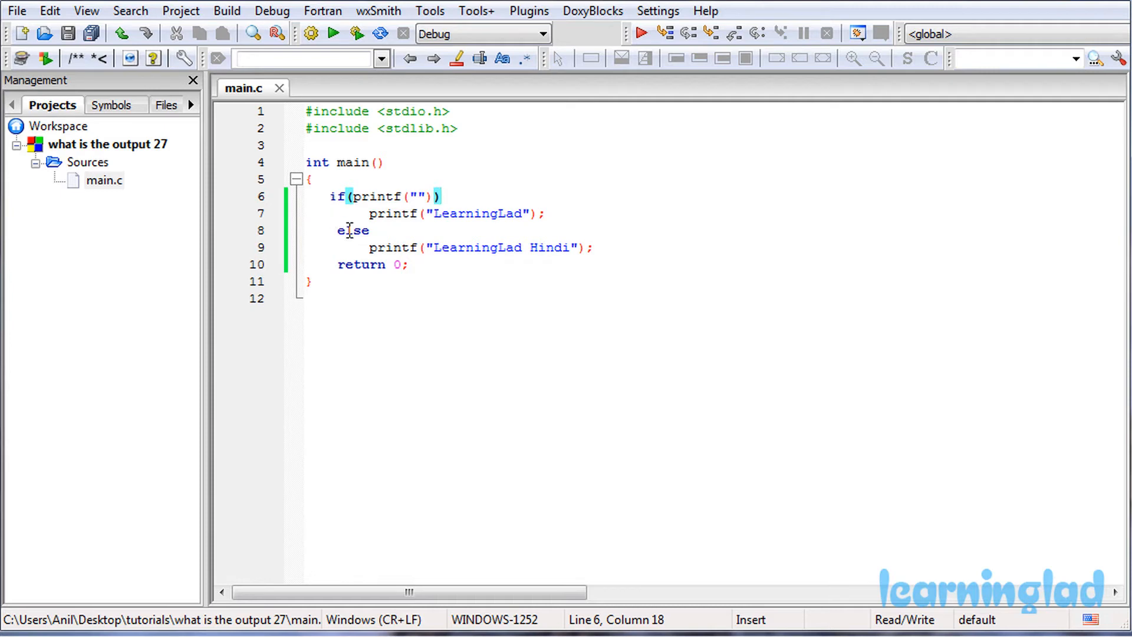
pyautogui.moveTo(535, 256)
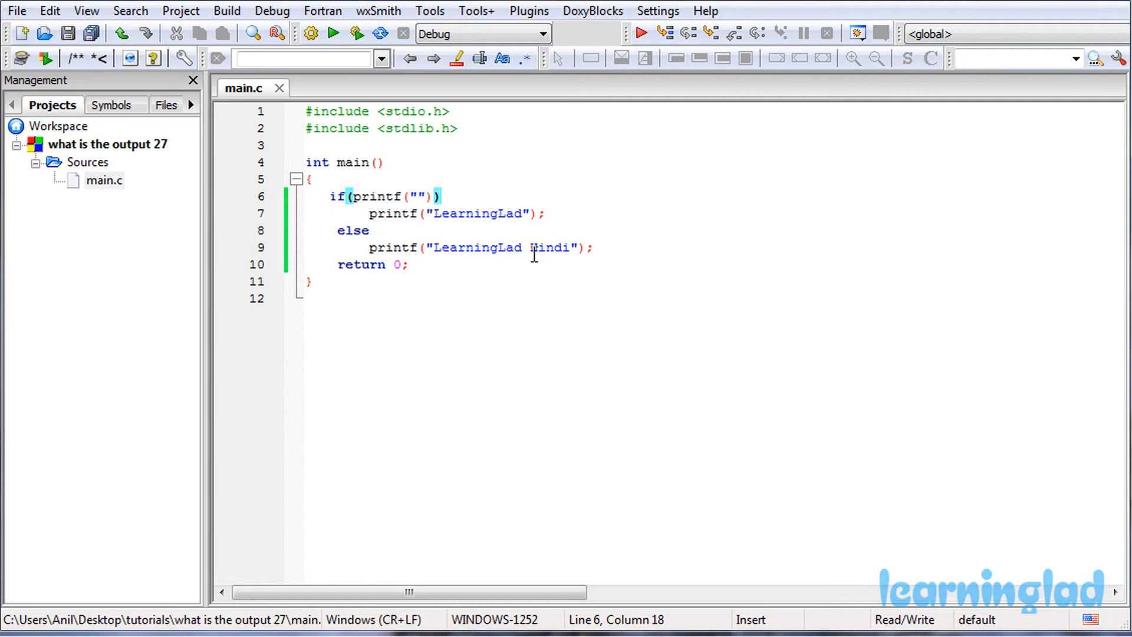
pyautogui.moveTo(544, 251)
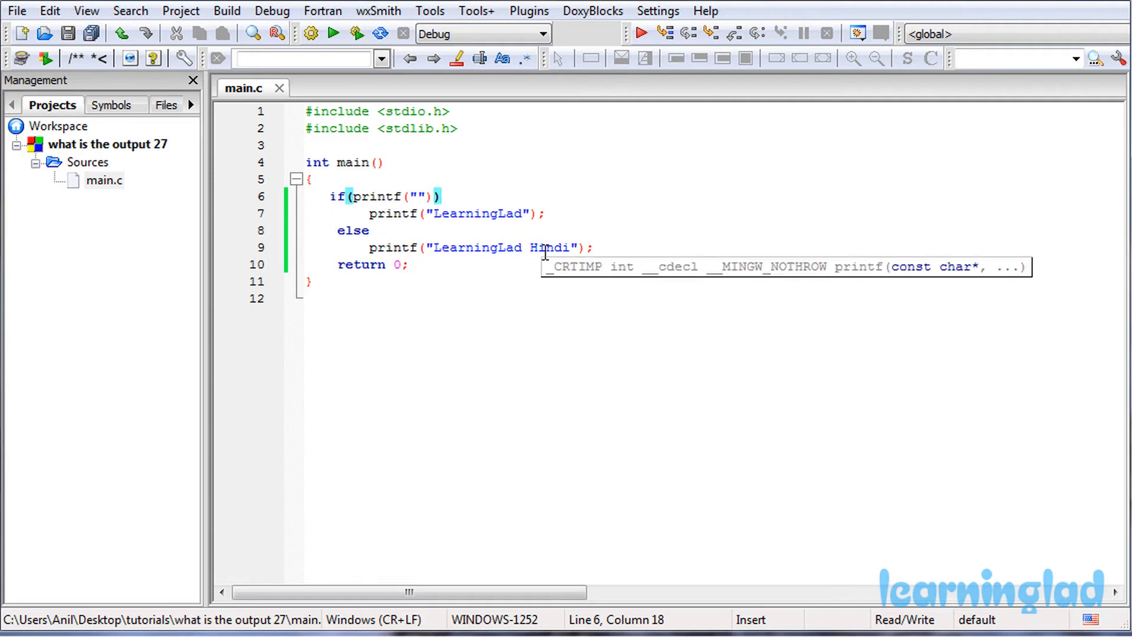
pyautogui.moveTo(474, 213)
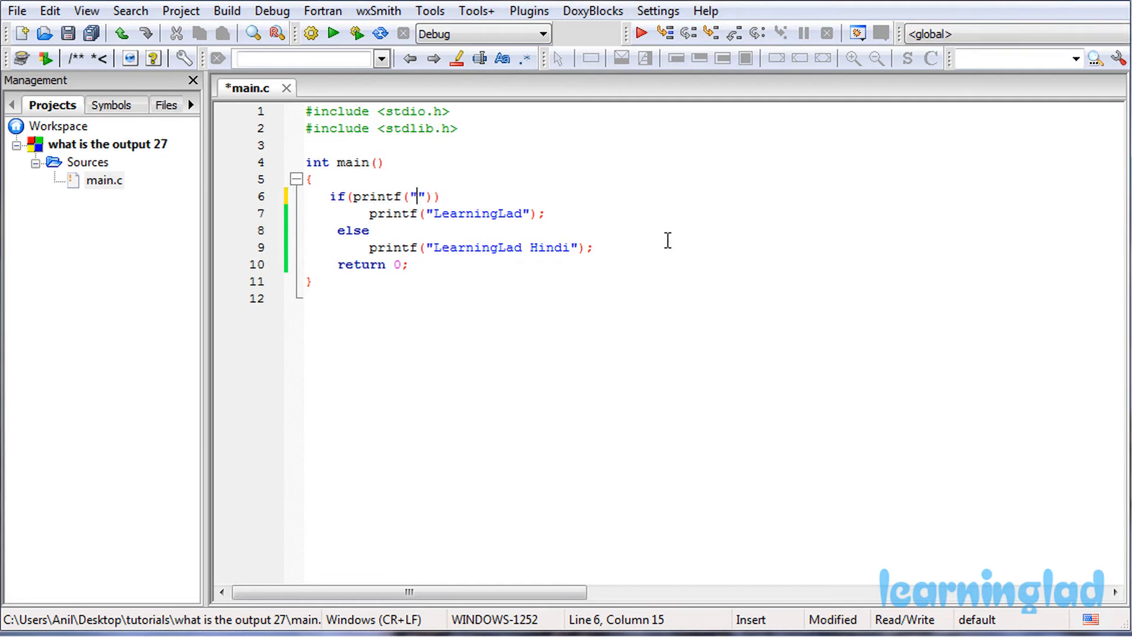
# Change the if condition on line 6 to printf("\n")
pyautogui.write('\\n')
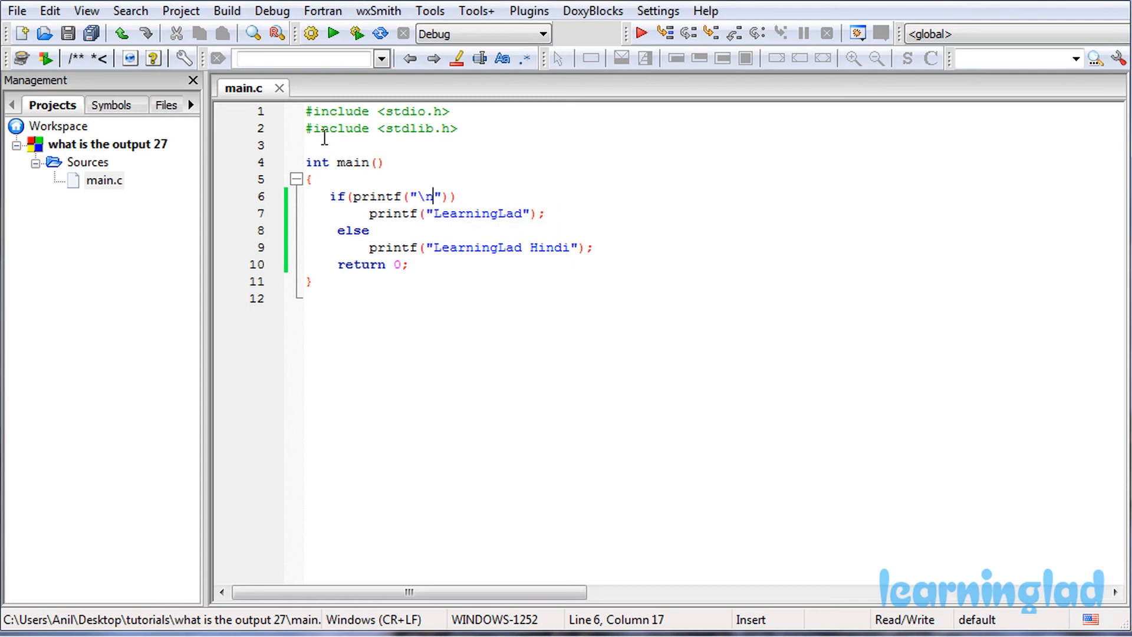
pyautogui.click(227, 10)
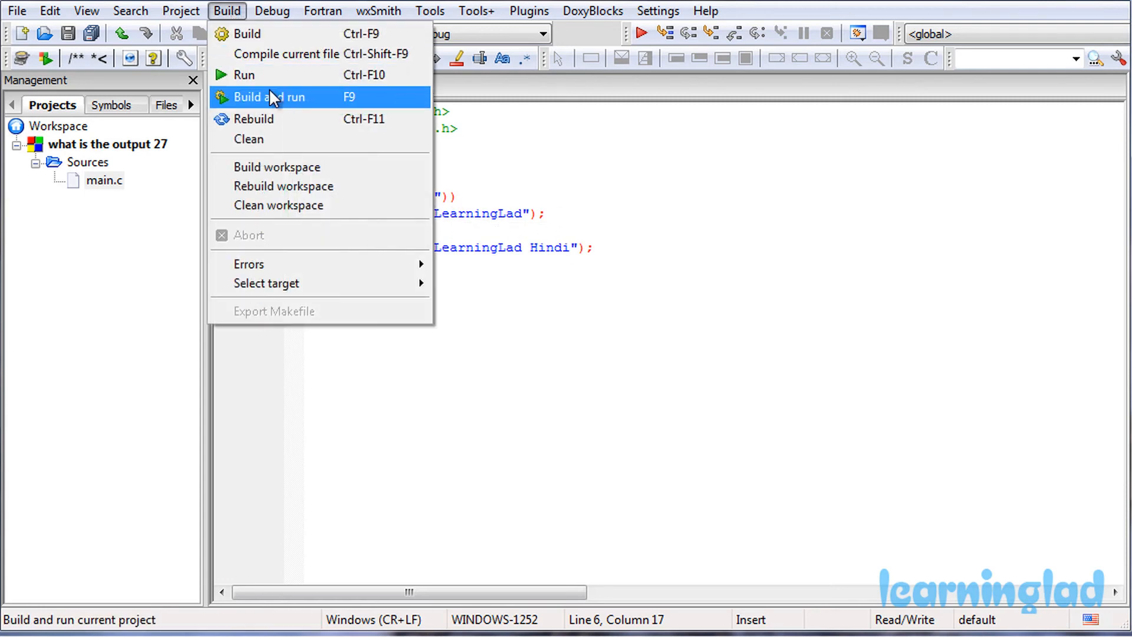
# Build and run the newline version, printing a blank line then 'LearningLad'
pyautogui.click(269, 98)
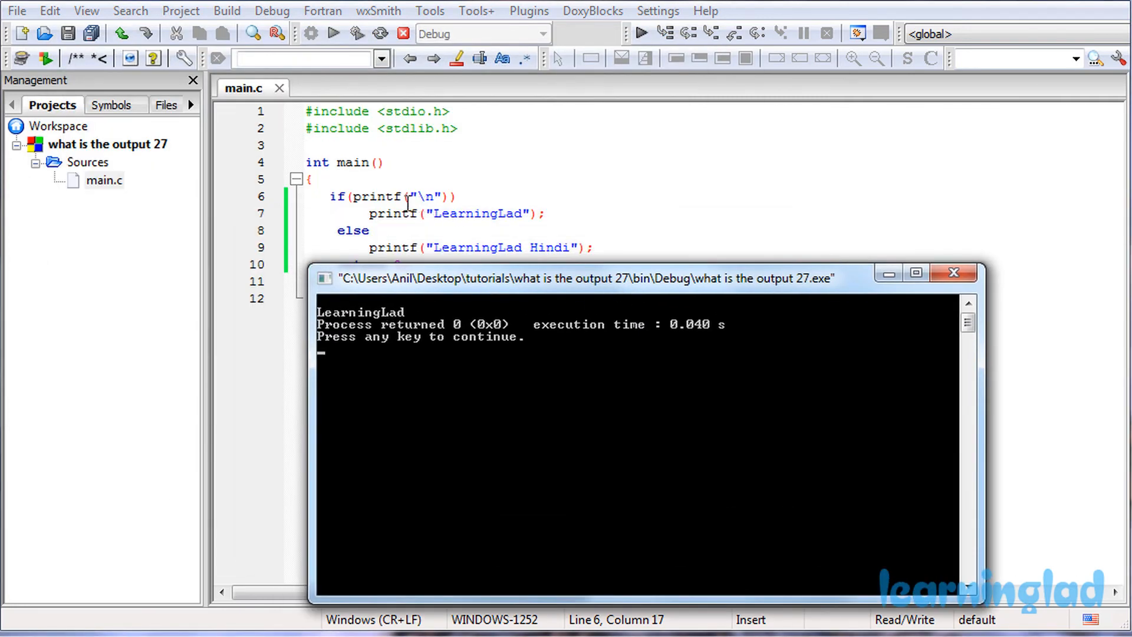
pyautogui.moveTo(403, 196)
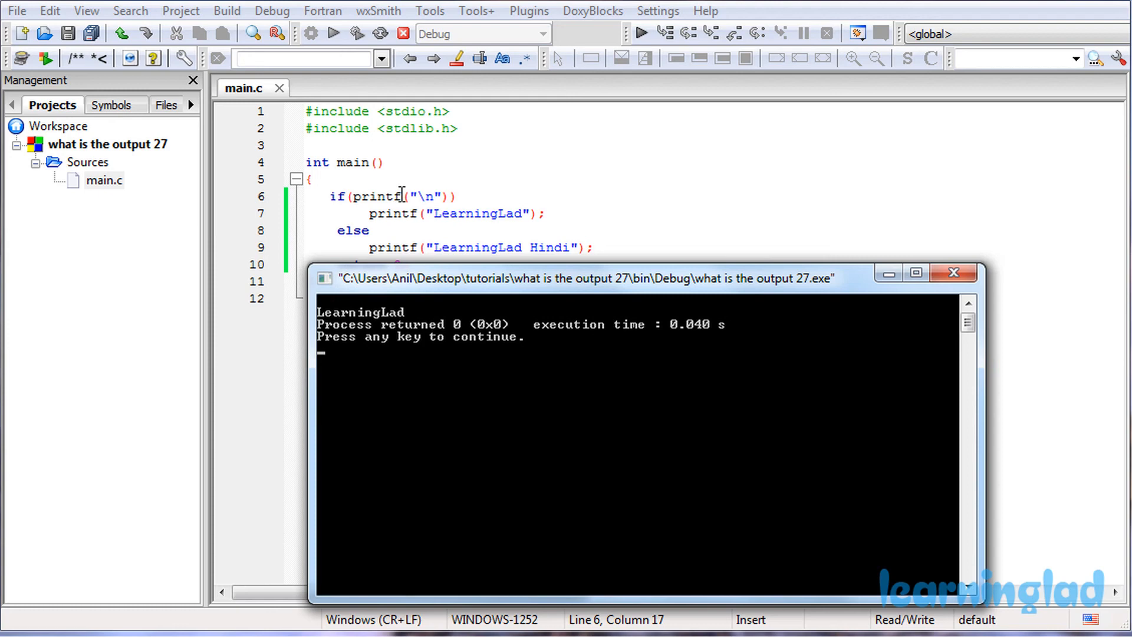
pyautogui.moveTo(336, 324)
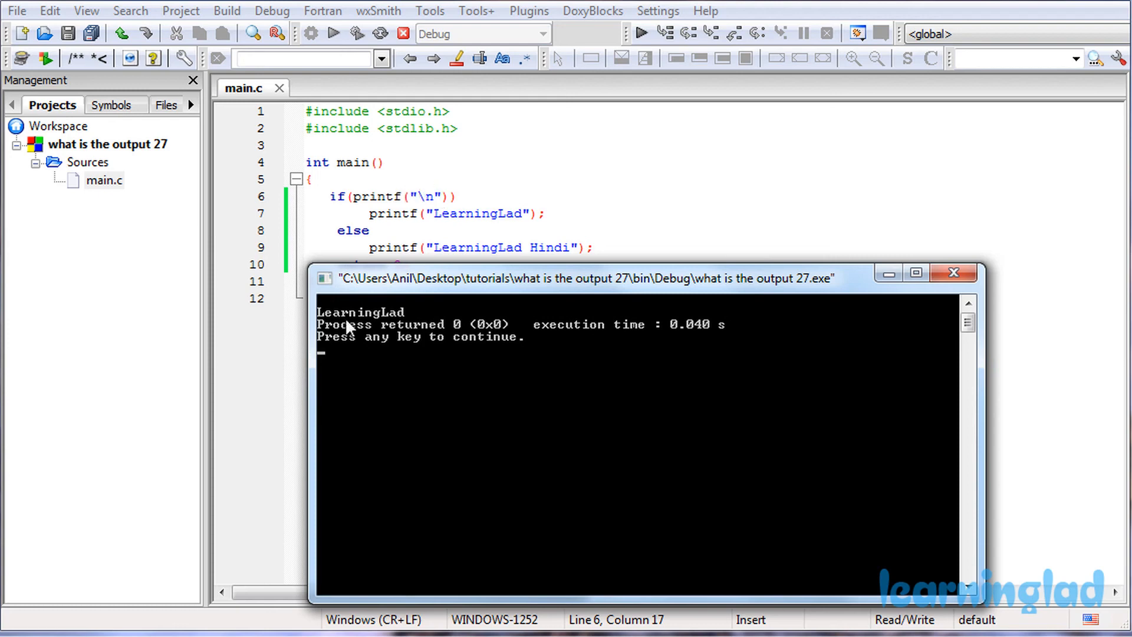
pyautogui.moveTo(399, 325)
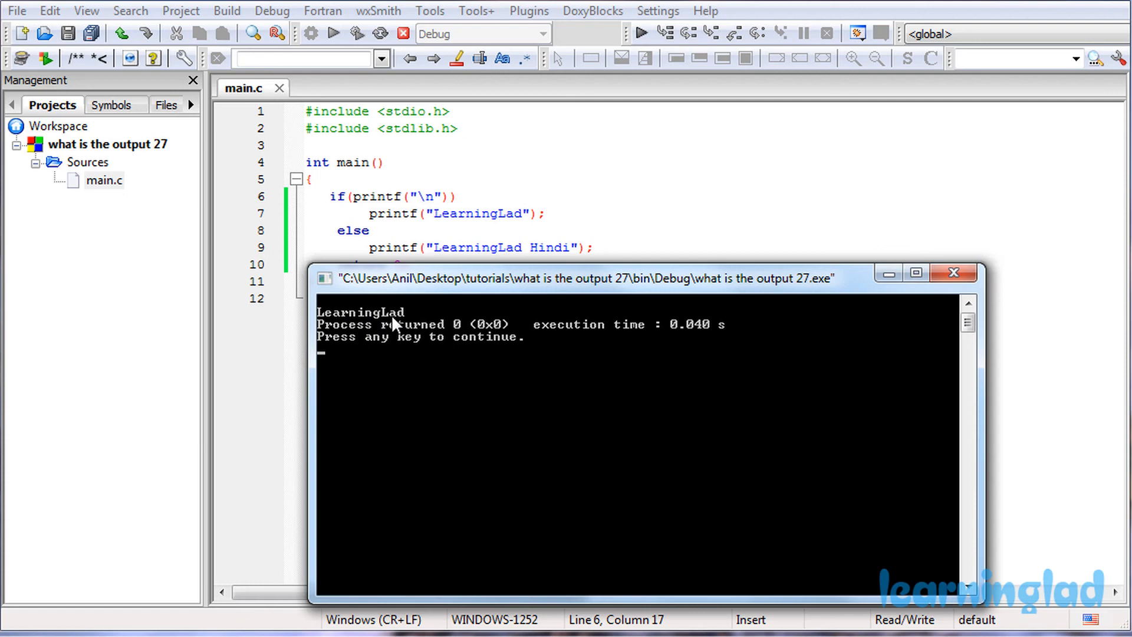